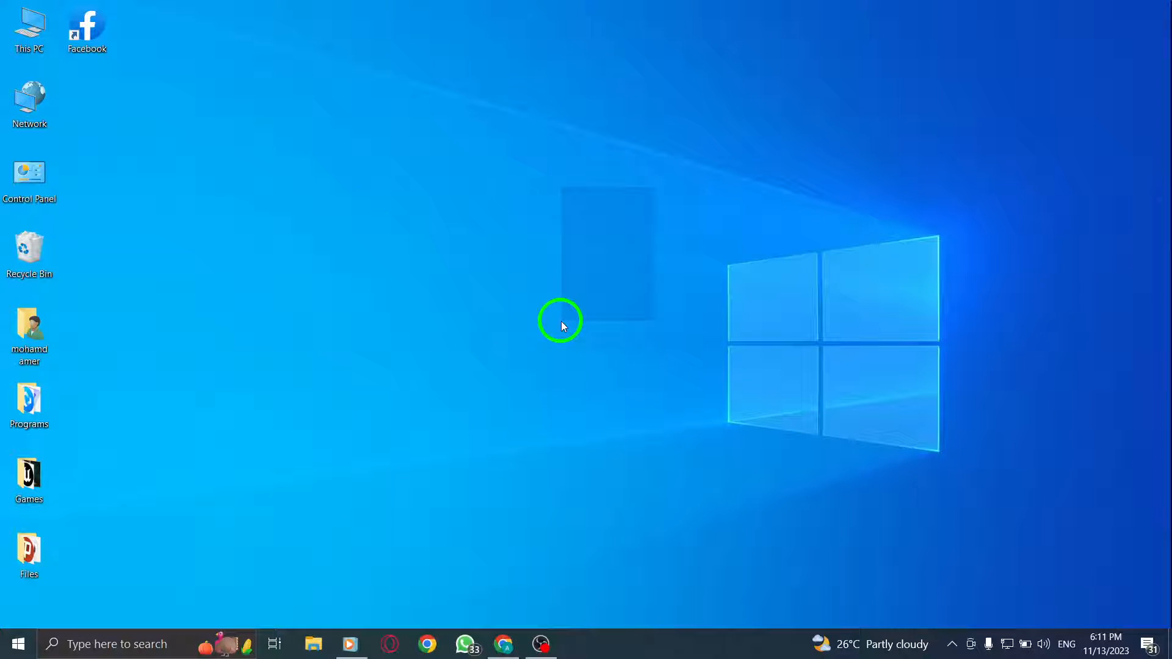
mouse_move(553, 224)
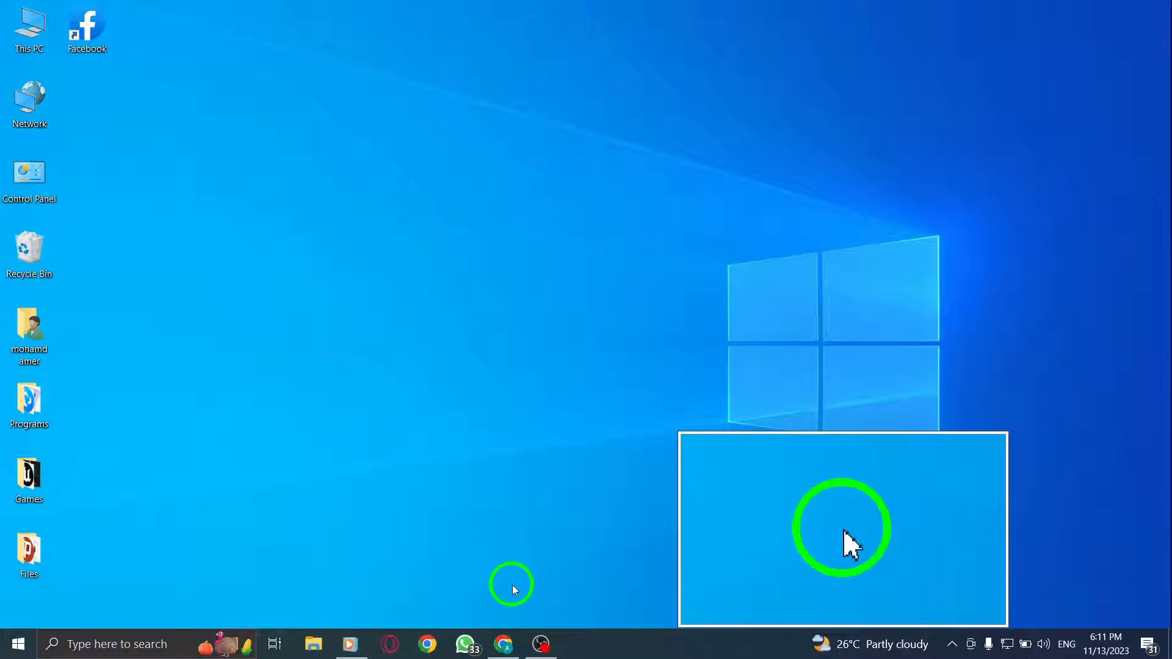
Launch Facebook from the desktop shortcut and show the Chats options menu.
double_click(86, 25)
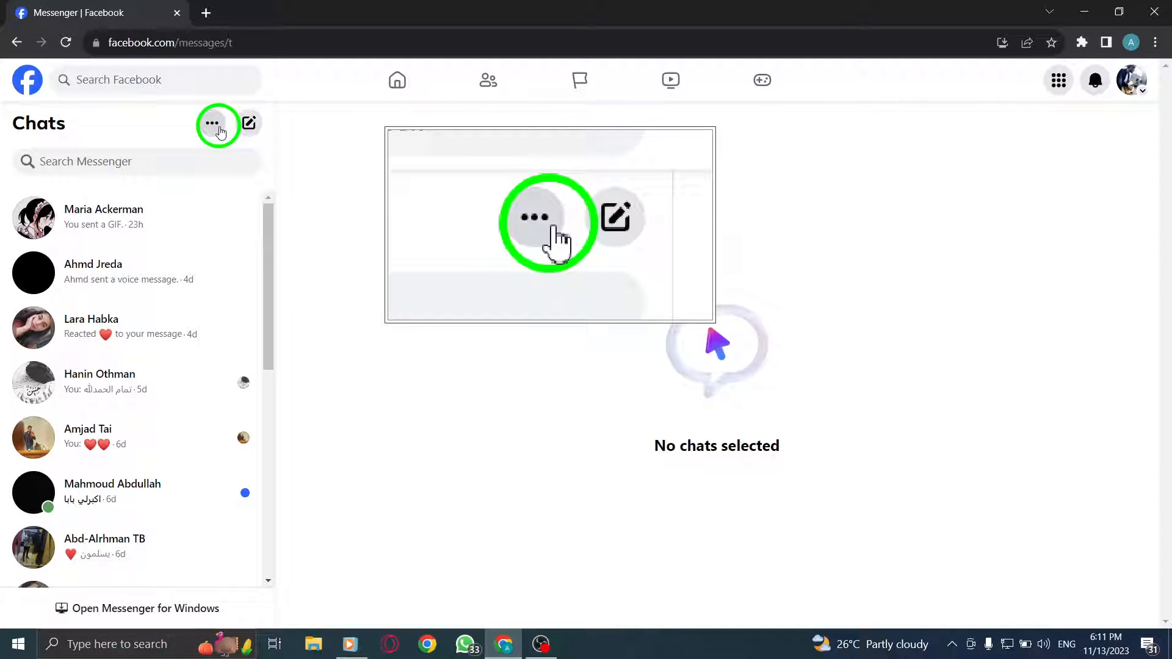
click(212, 124)
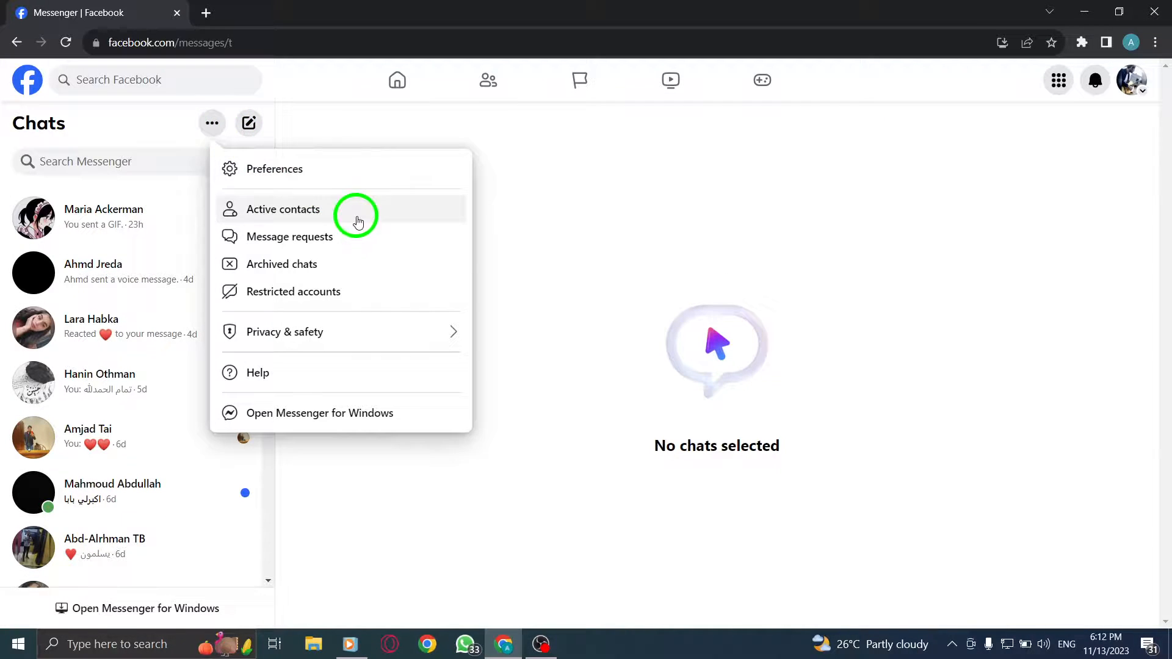
click(287, 237)
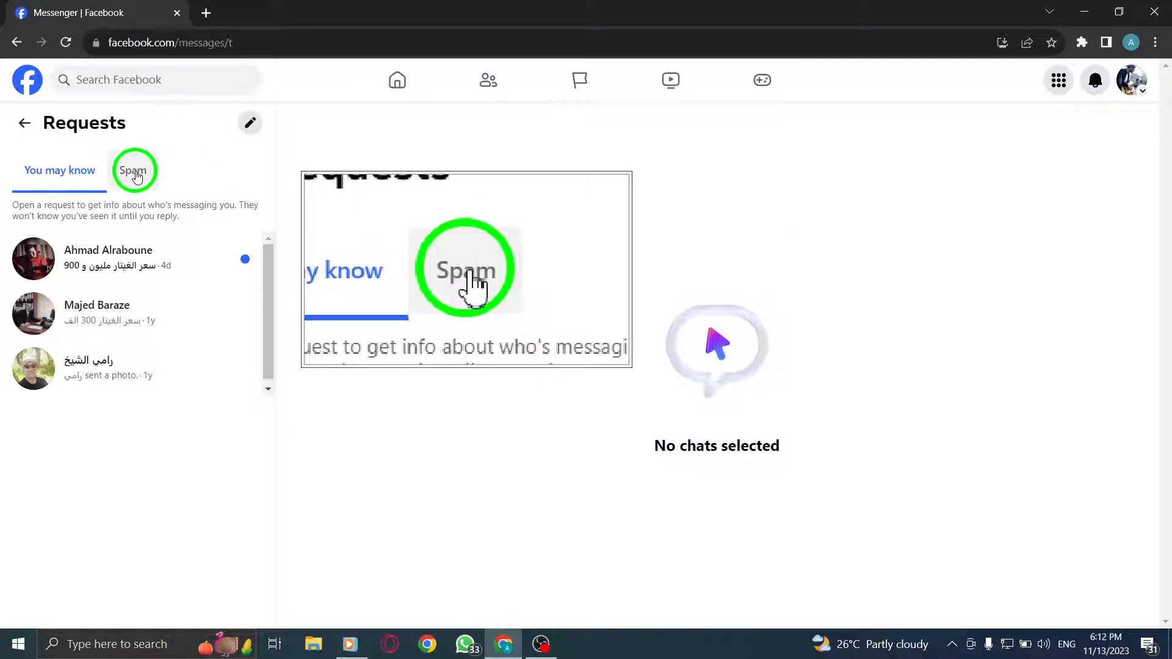
click(133, 171)
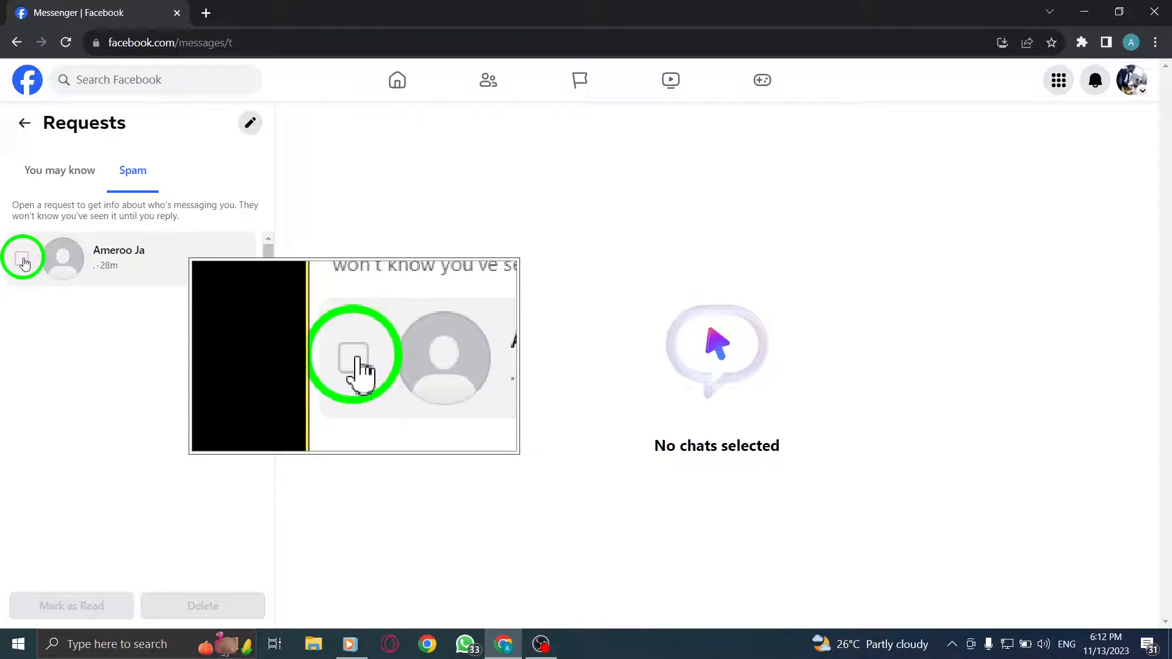
click(22, 258)
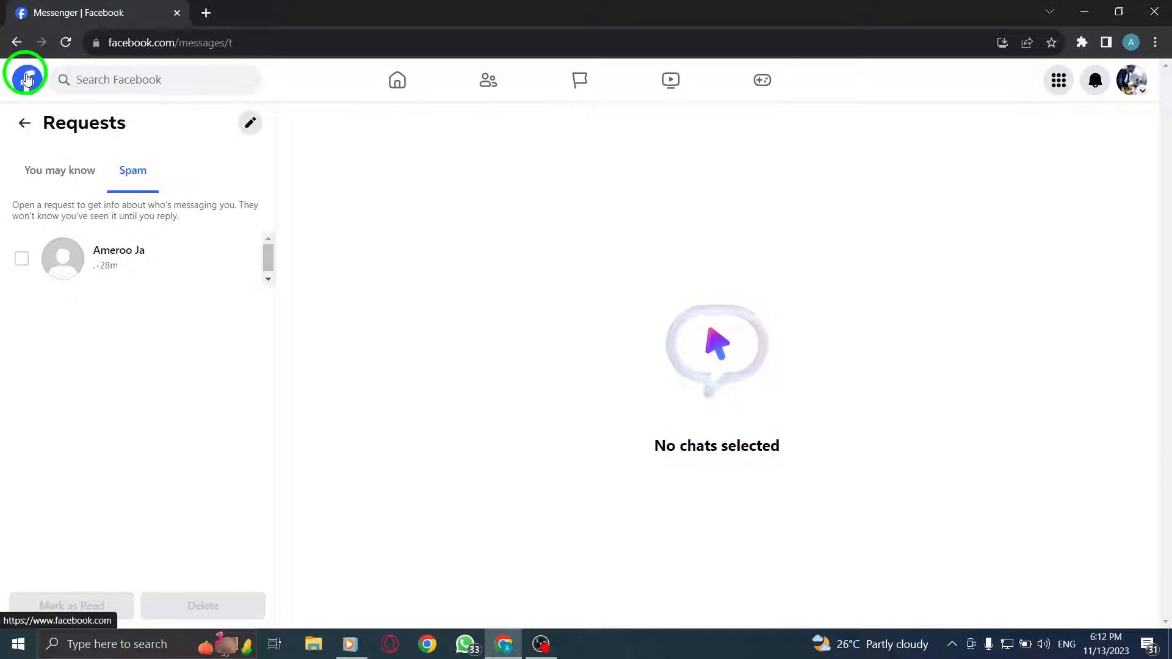
click(27, 80)
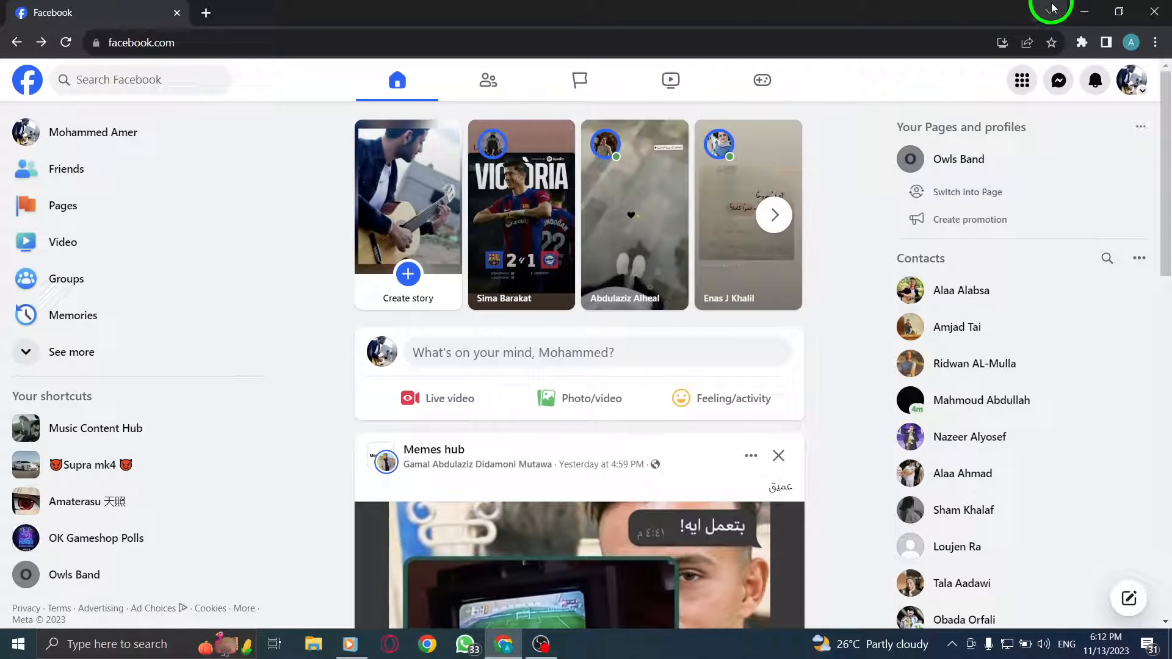